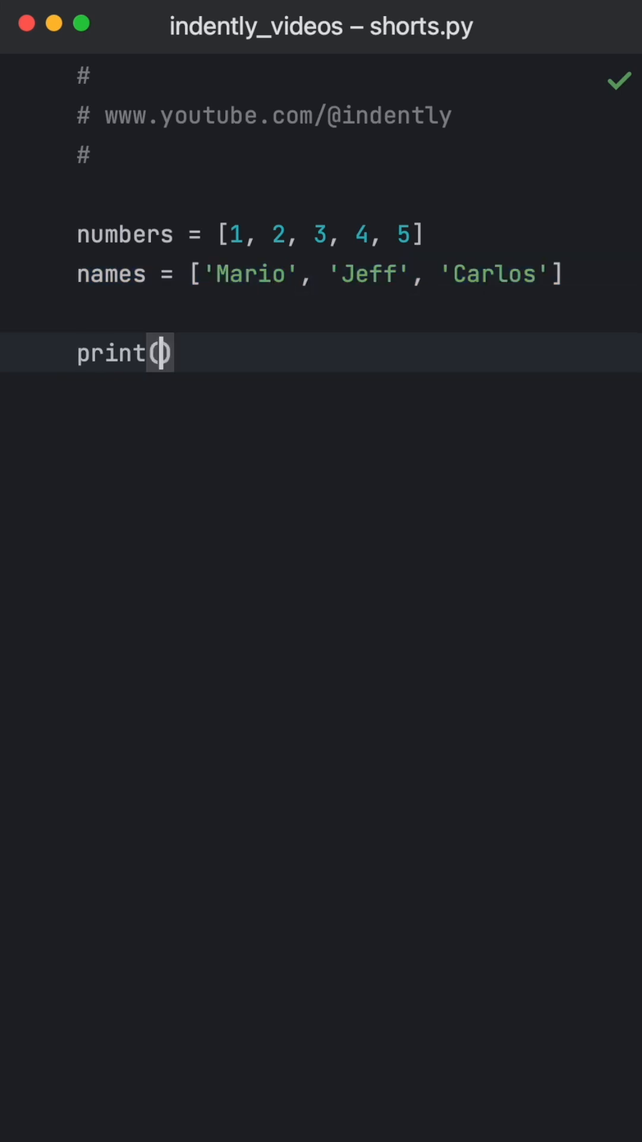
Print max(names) in shorts.py and run it to get Mario.
type("max(nu")
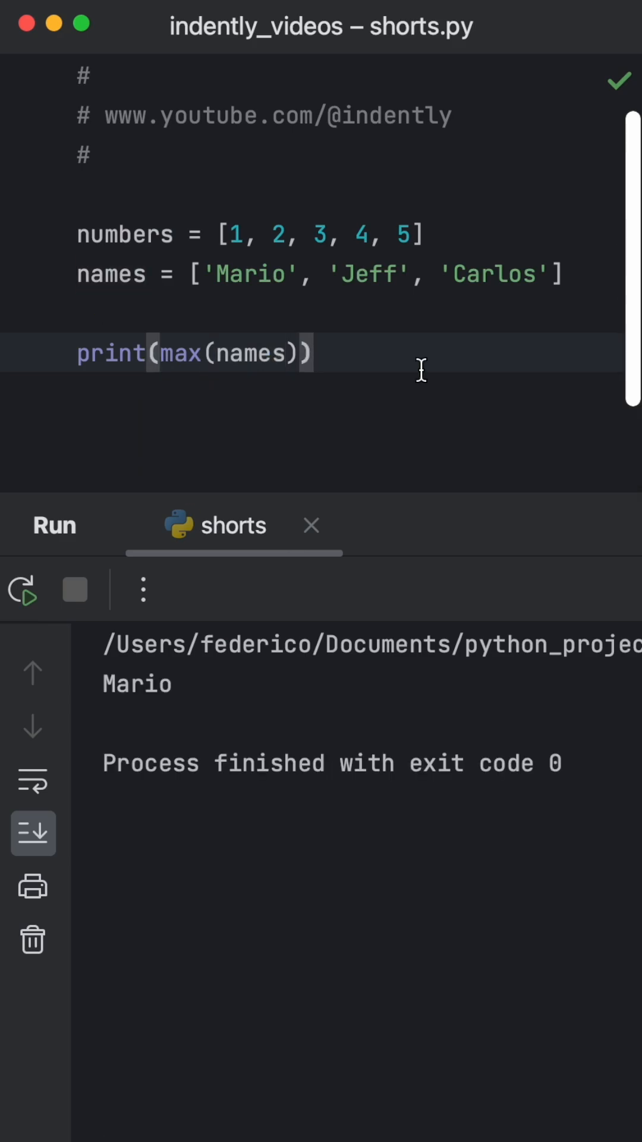
mouse_move(289, 311)
type(", ")
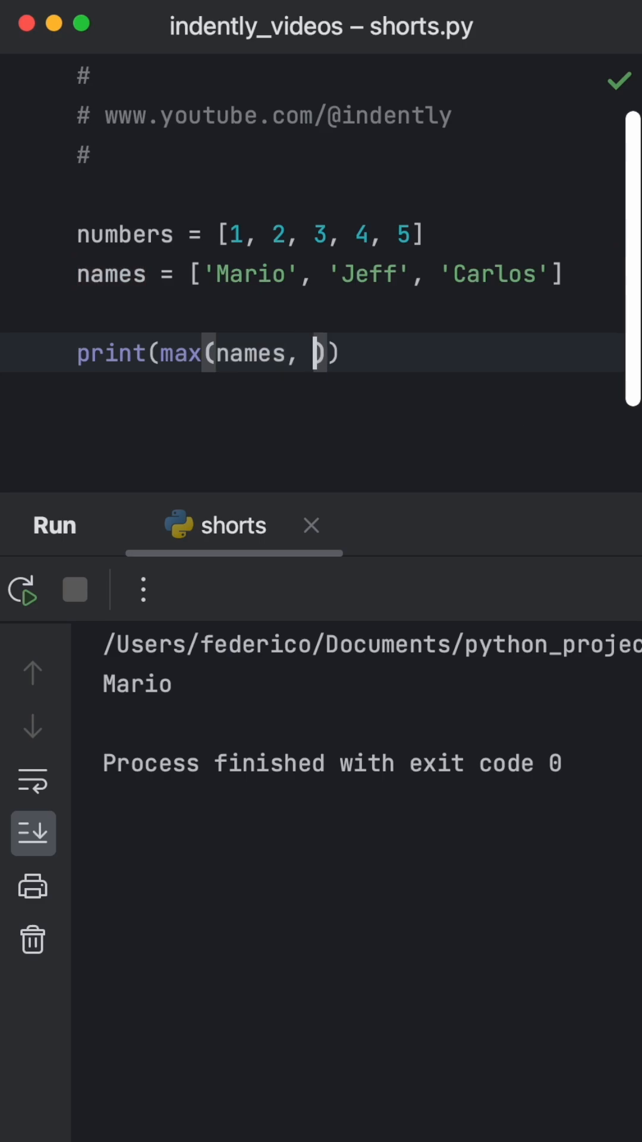
Add key=len to max(names), rerun for Carlos, and highlight 'Carlos' in the list.
type("key=")
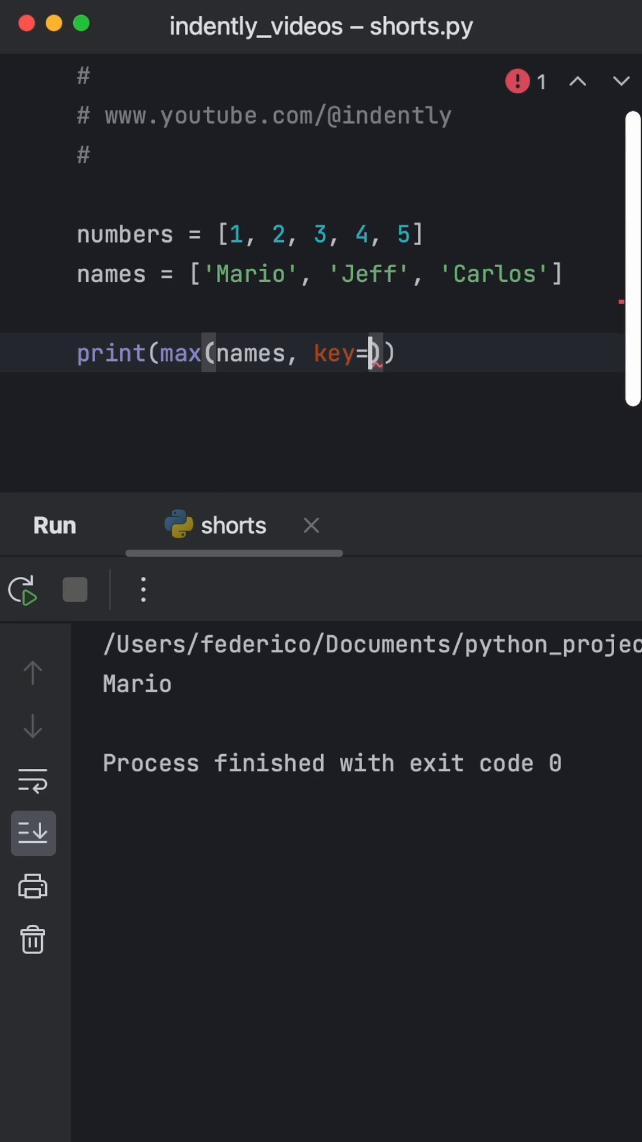
type("len")
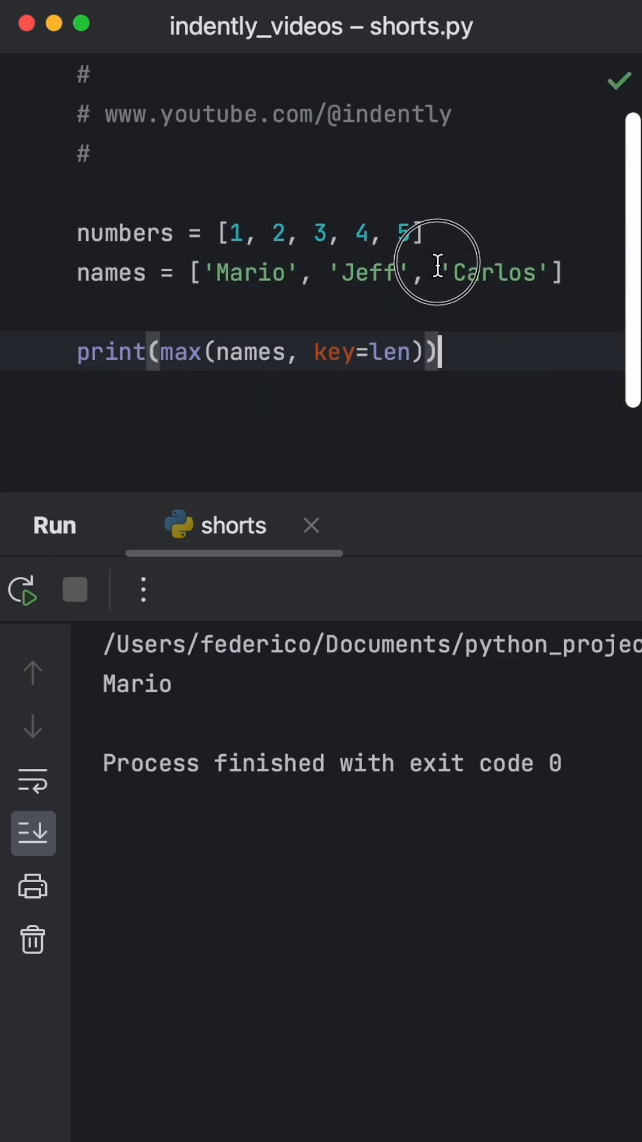
double_click(495, 273)
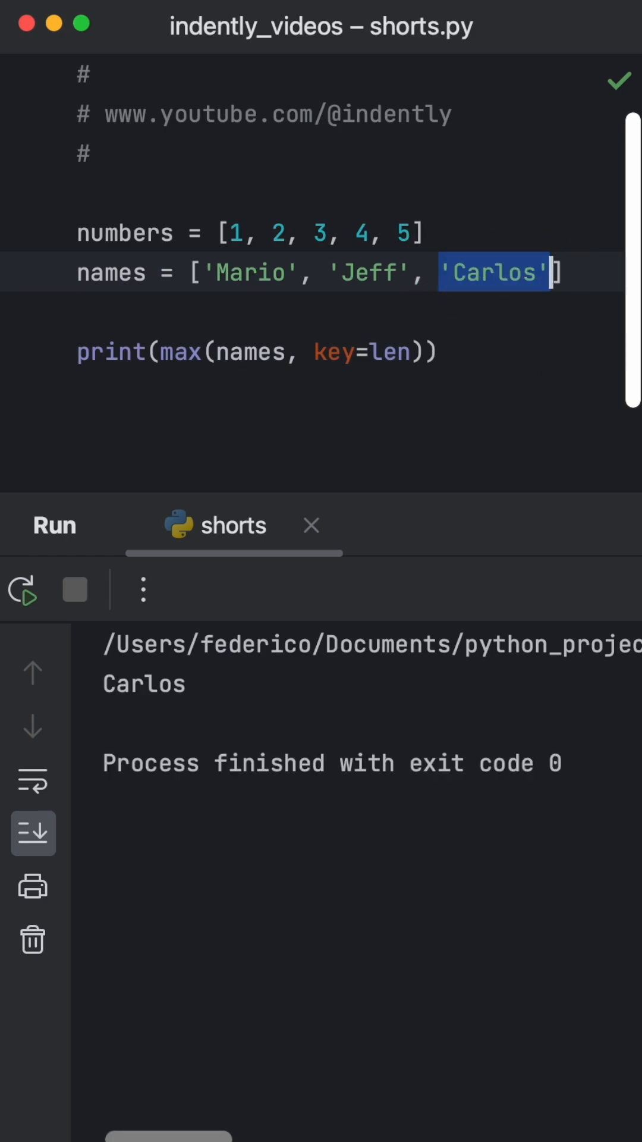